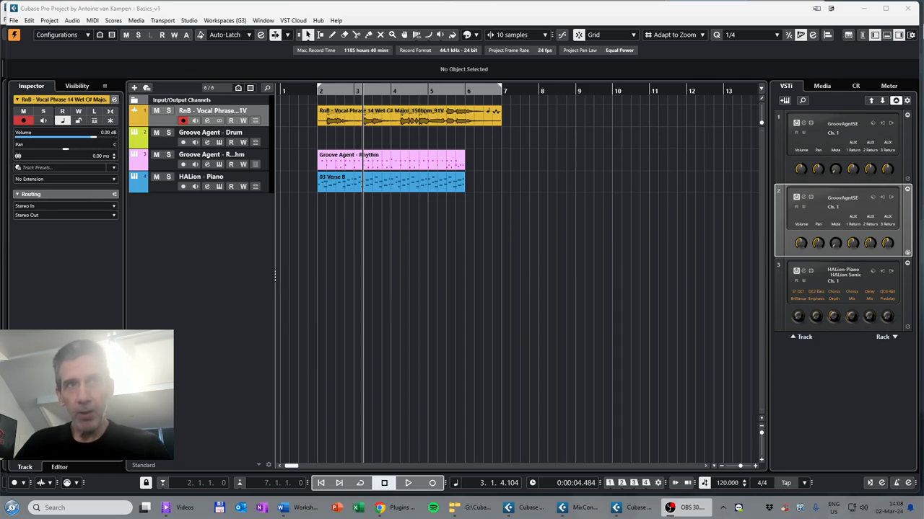
mouse_move(697, 179)
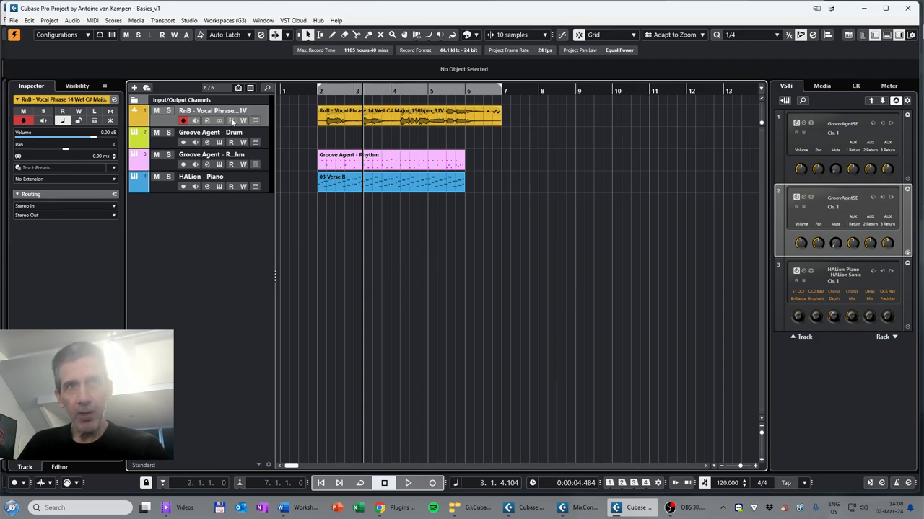
mouse_move(231, 121)
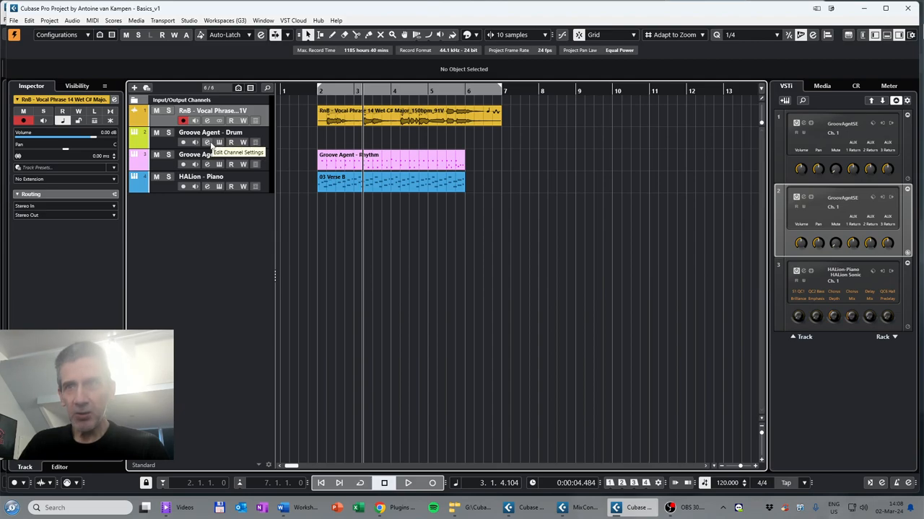
mouse_move(218, 142)
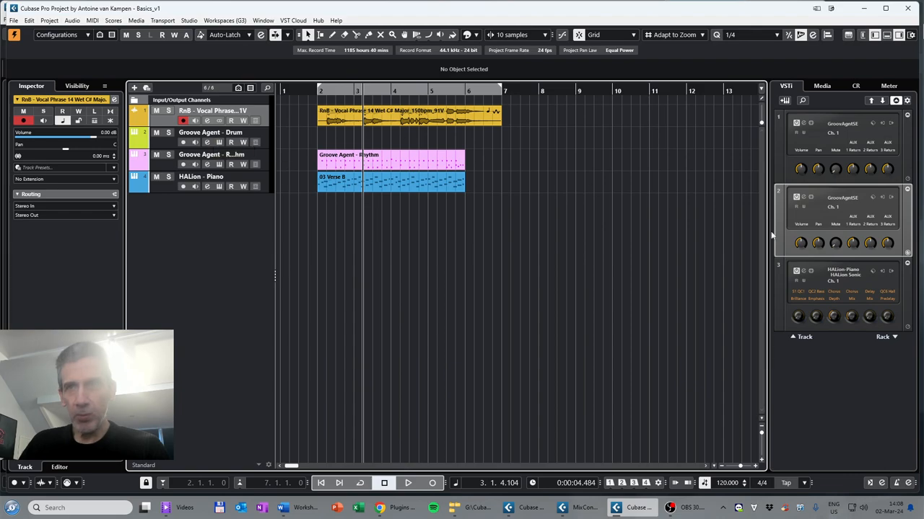
mouse_move(803, 198)
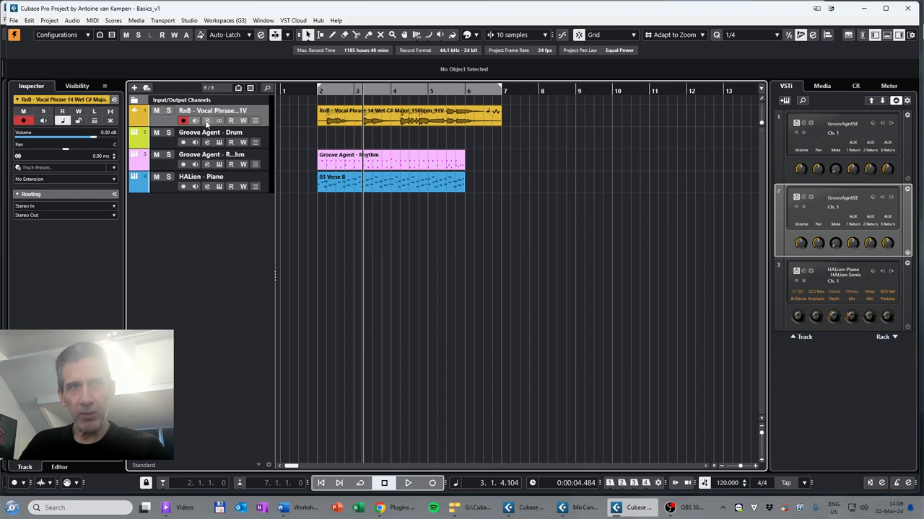
mouse_move(207, 142)
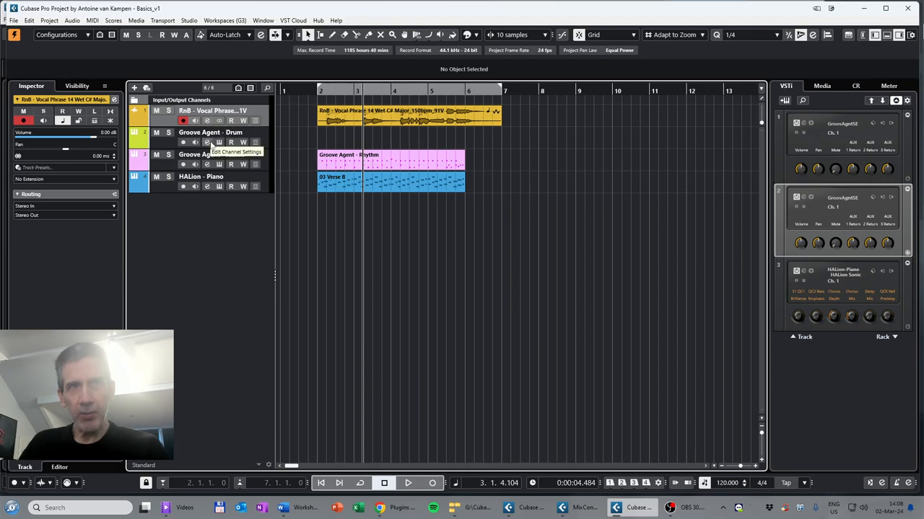
mouse_move(210, 132)
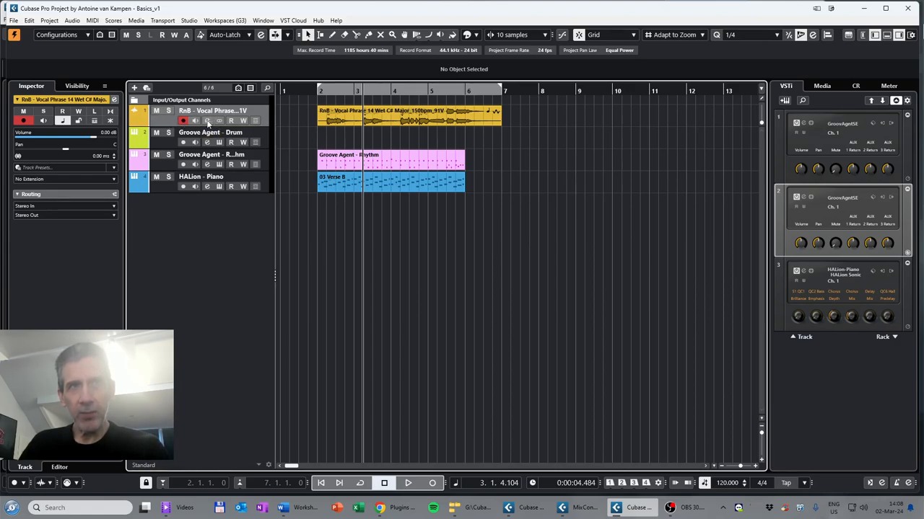
Open the Edit Channel Settings window for the RnB vocal phrase track
click(207, 120)
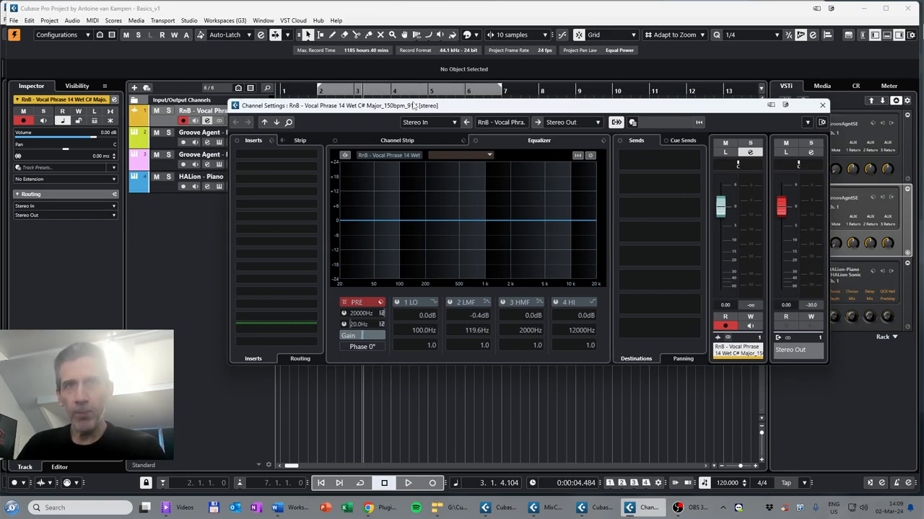
mouse_move(403, 245)
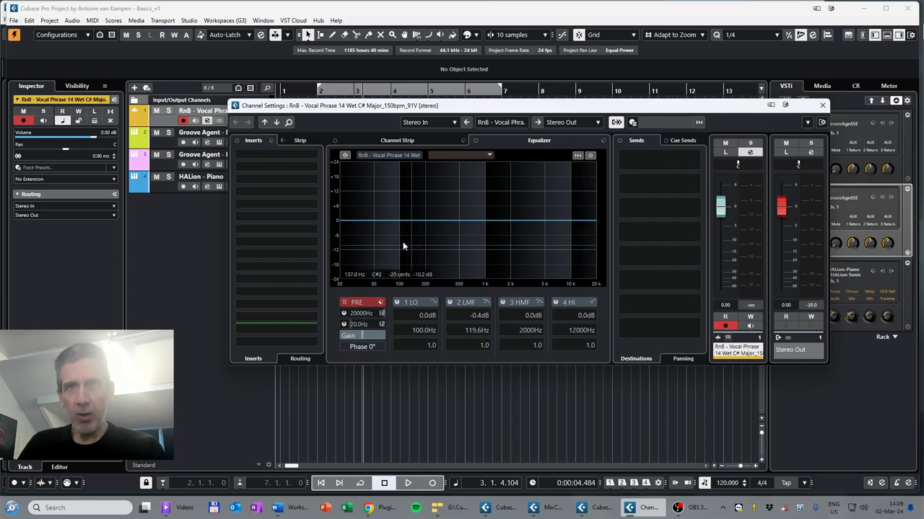
mouse_move(424, 245)
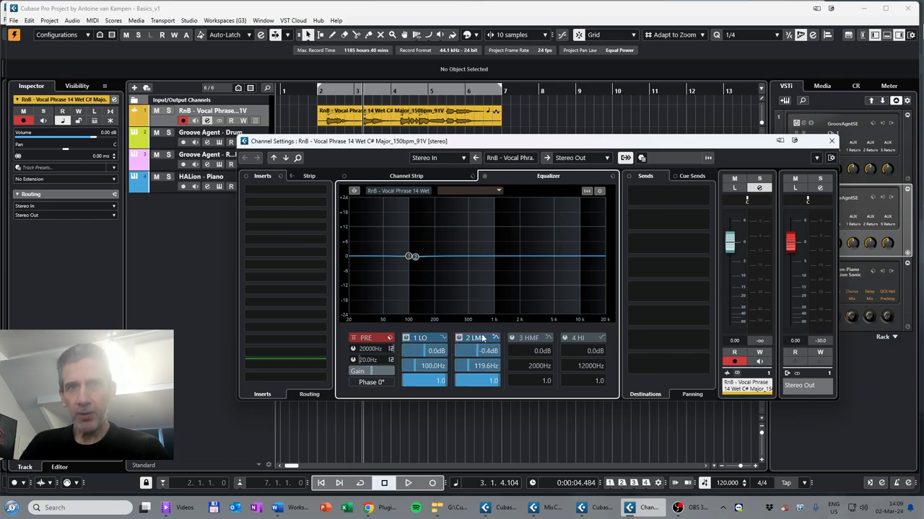
Switch on the HMF and HI EQ bands so all four bands are active
click(565, 338)
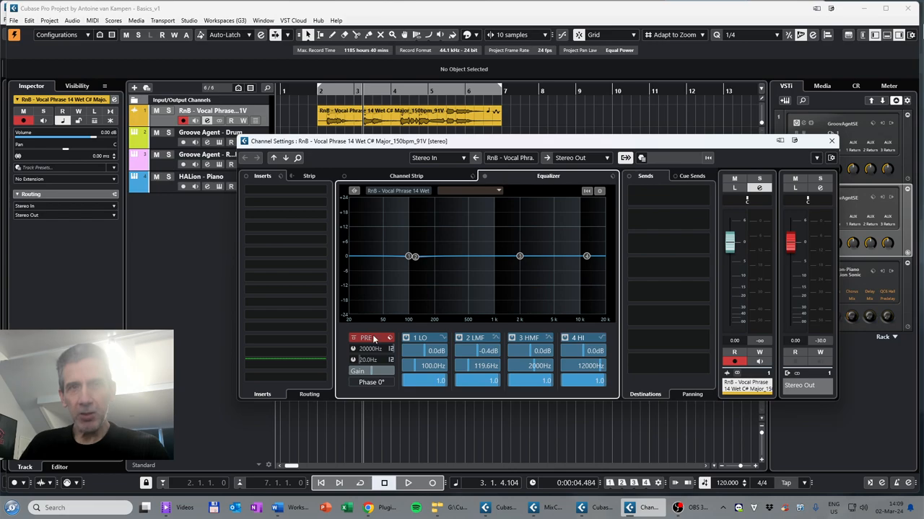
mouse_move(365, 338)
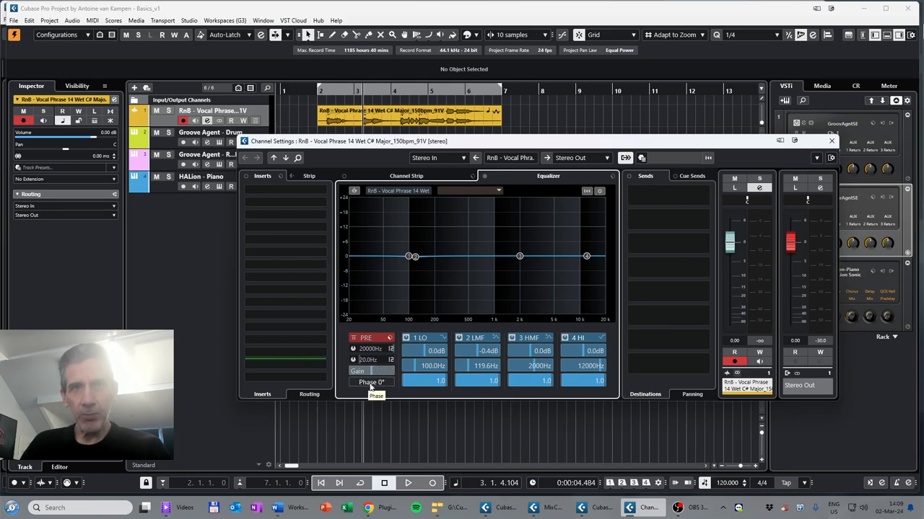
mouse_move(365, 396)
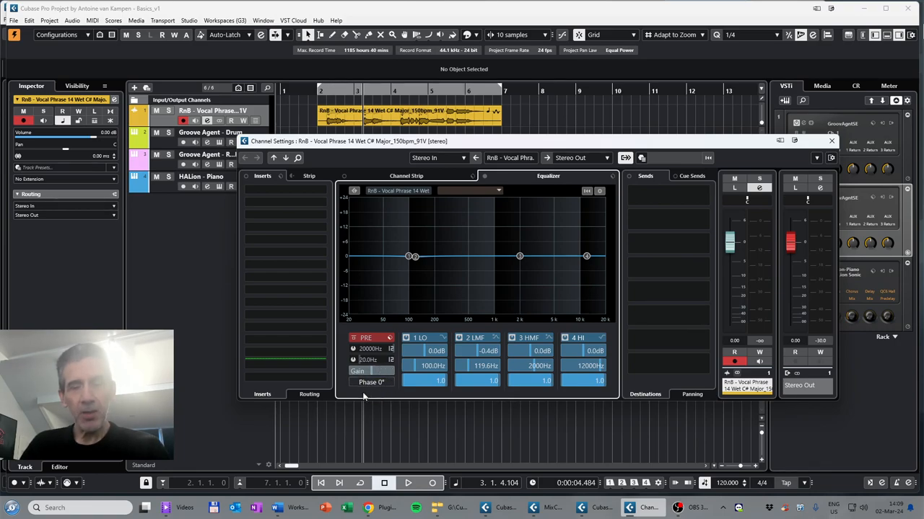
mouse_move(432, 268)
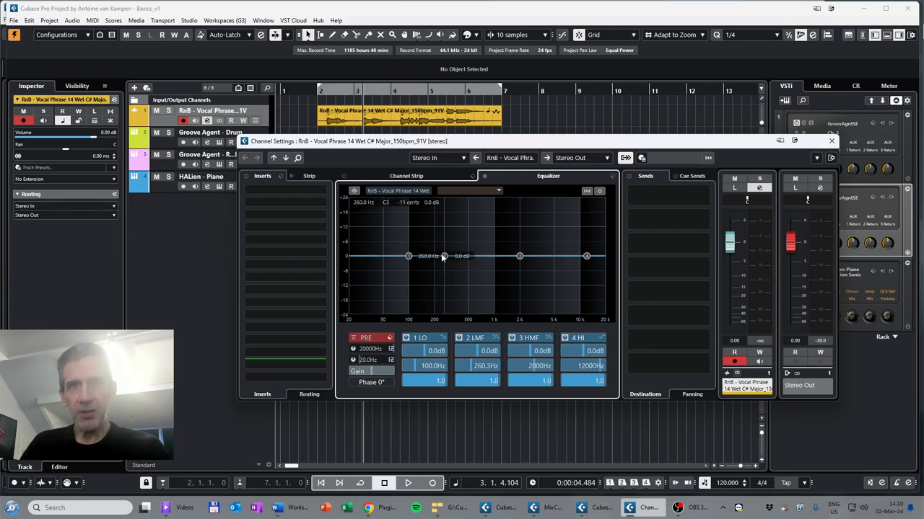
Move the low-mid band to about 491 Hz with a roughly 7 dB boost
drag(443, 256, 459, 253)
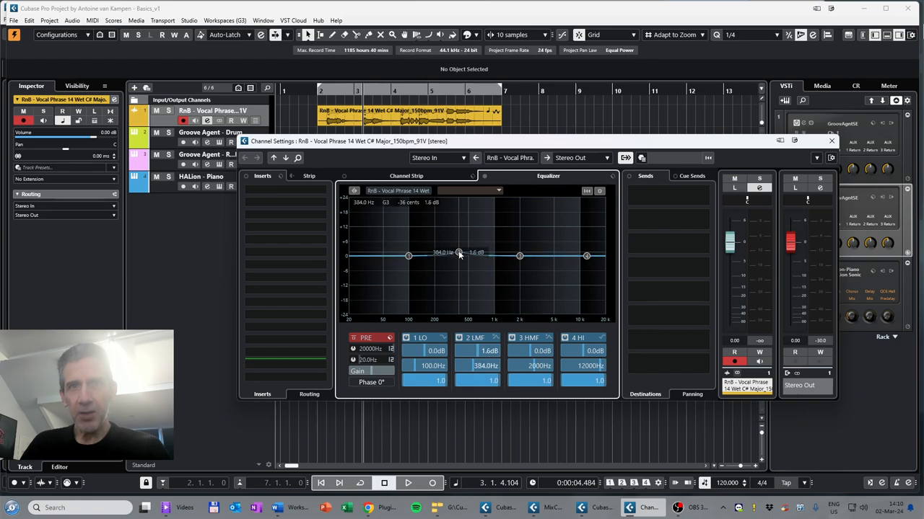
drag(459, 254, 458, 238)
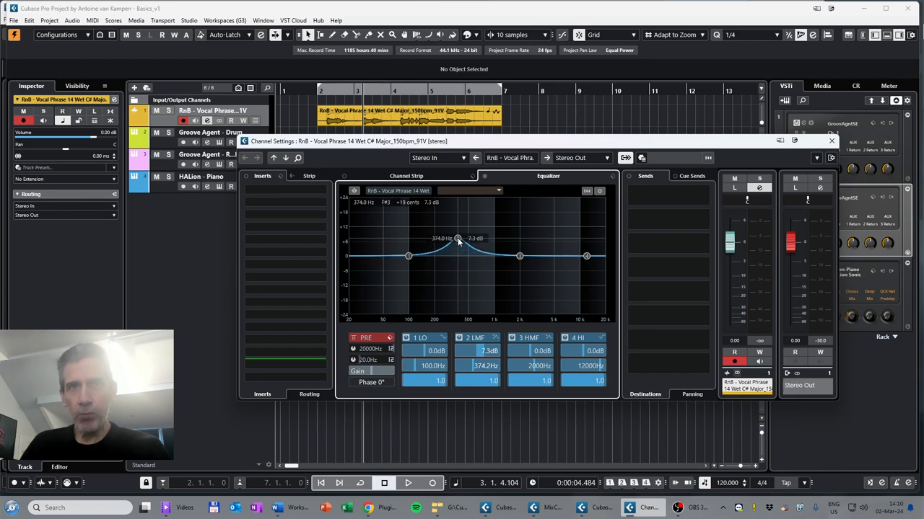
drag(458, 238, 468, 240)
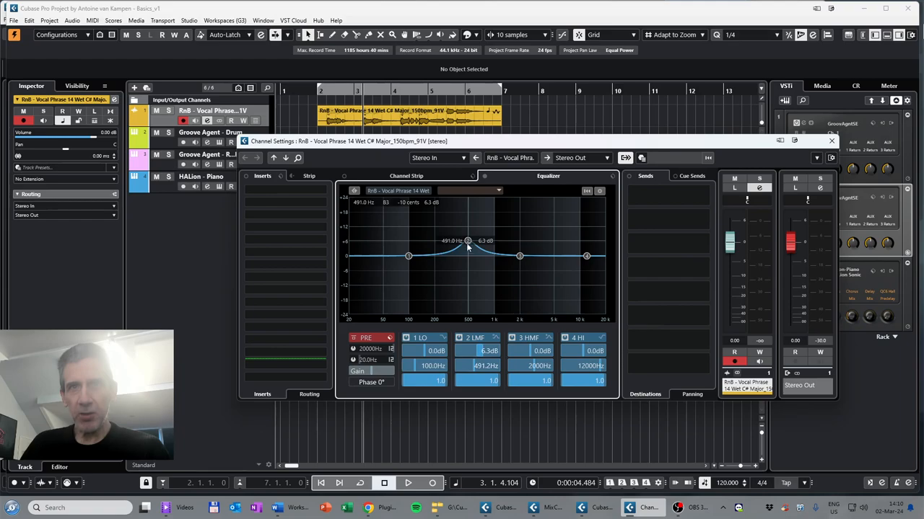
drag(468, 241, 407, 256)
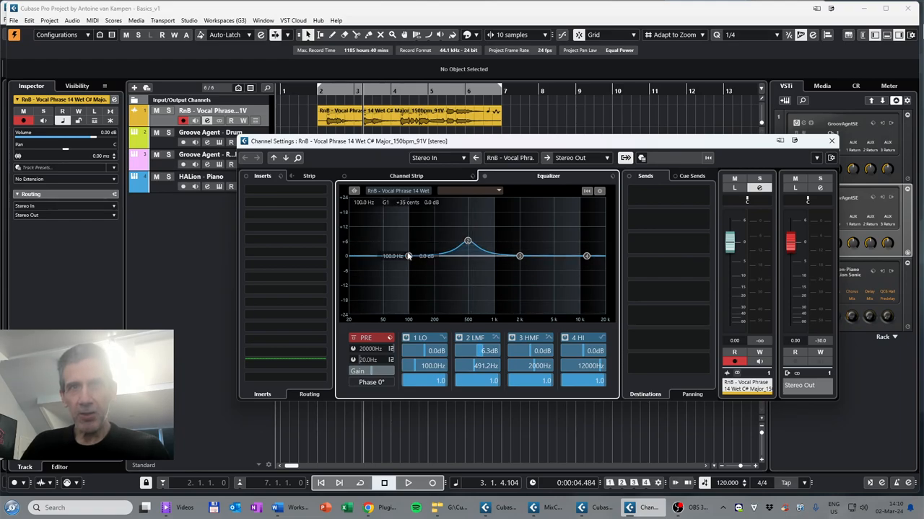
Cut the low band about 5 dB, adjust the high band, and refine the mid boost
drag(407, 256, 409, 267)
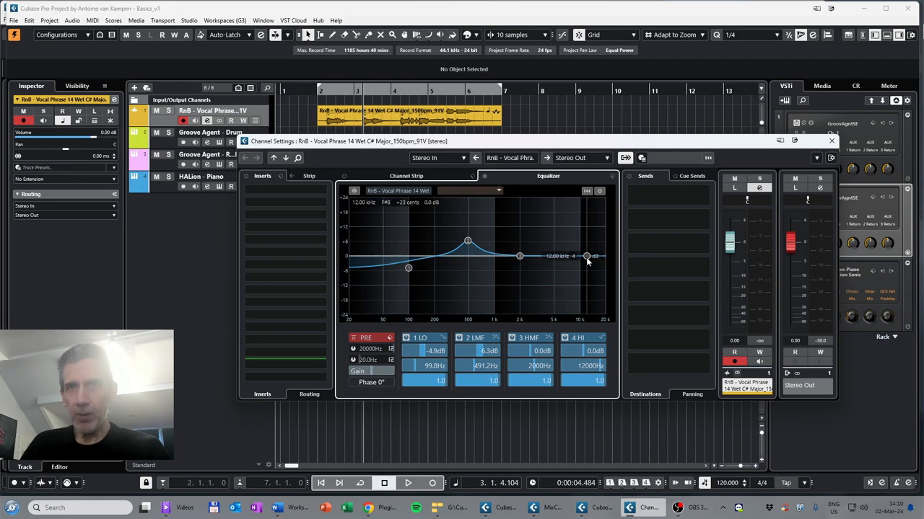
drag(586, 256, 554, 244)
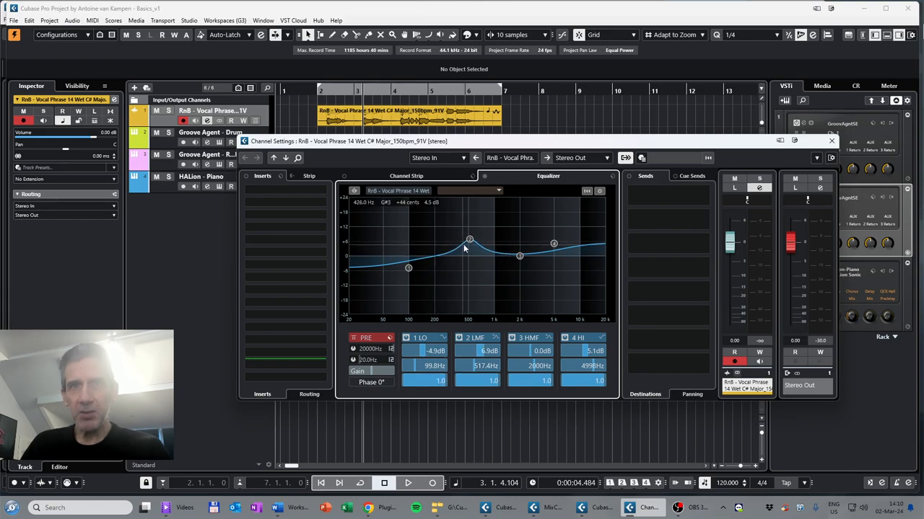
drag(469, 238, 473, 243)
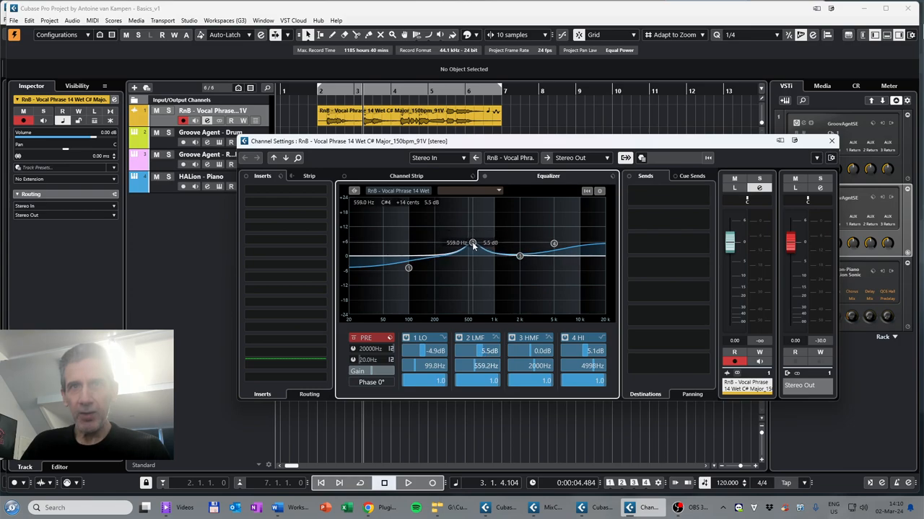
drag(473, 244, 471, 242)
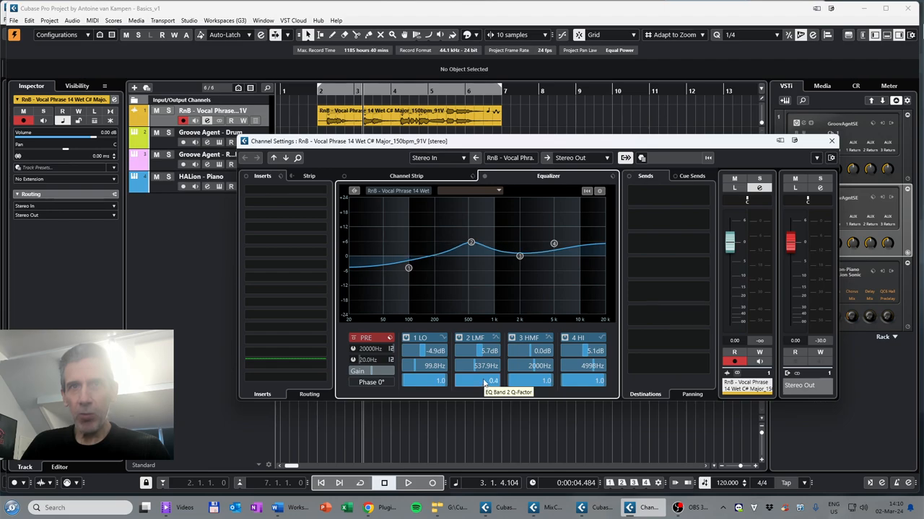
mouse_move(447, 335)
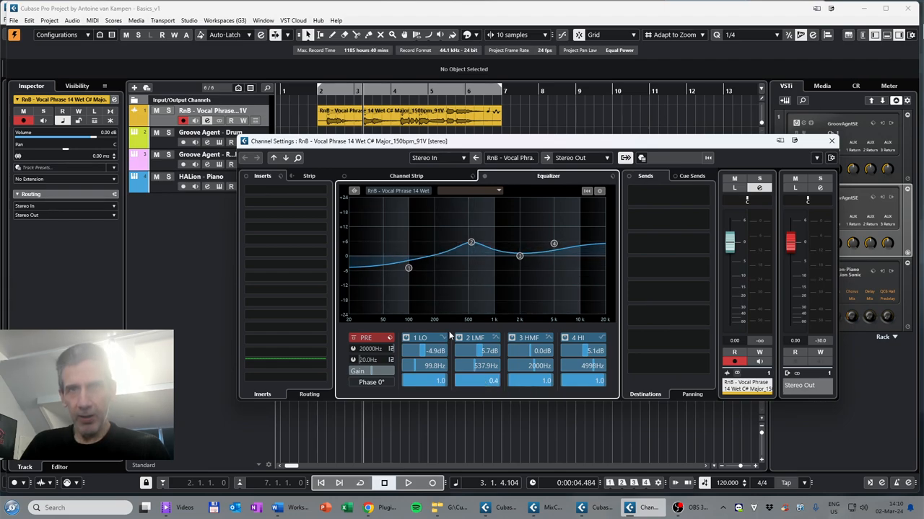
Open band 1's filter types and cut the low band to about -7.1 dB at 106 Hz
click(421, 337)
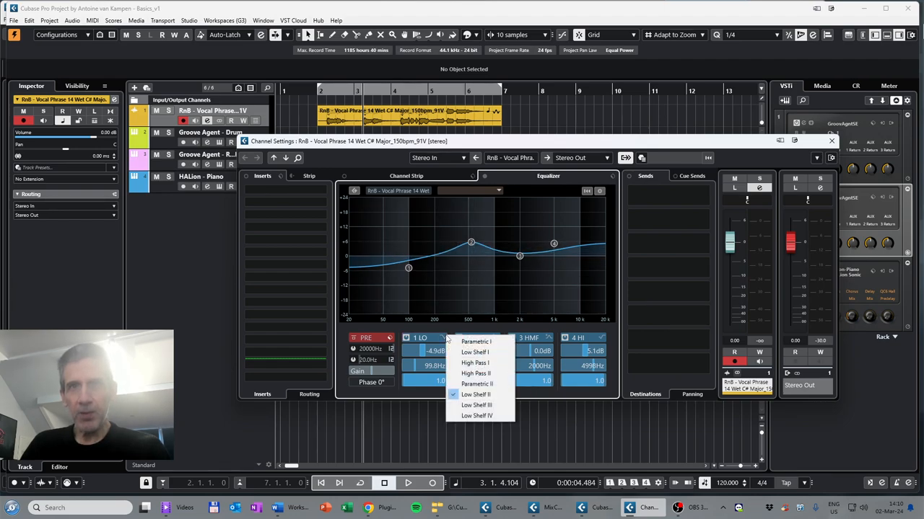
mouse_move(480, 352)
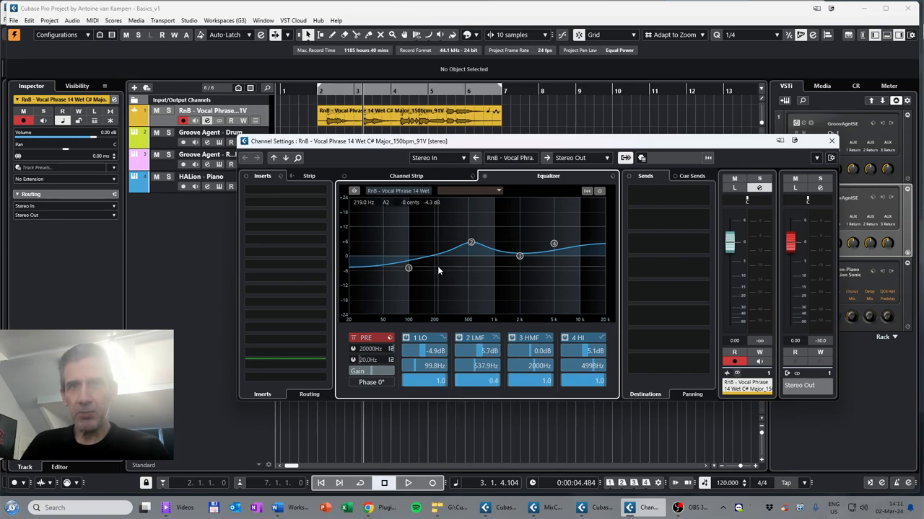
drag(408, 269, 408, 254)
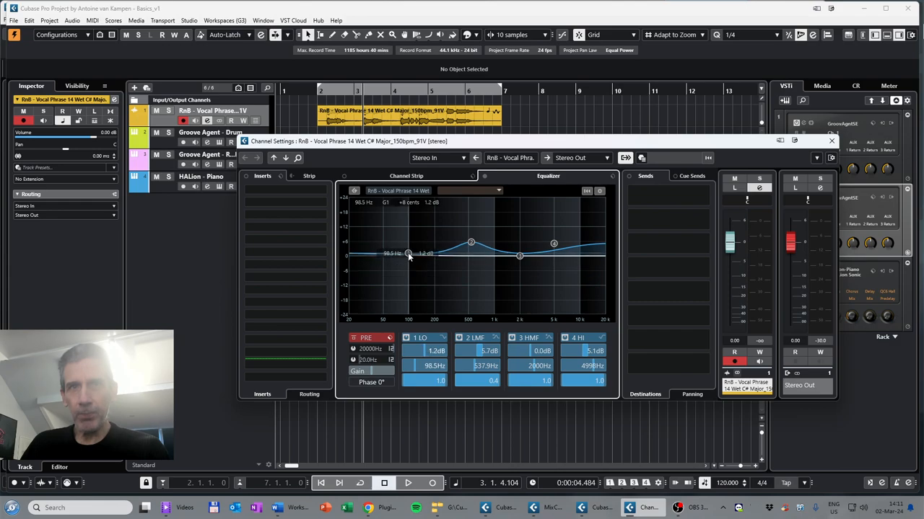
drag(409, 254, 414, 272)
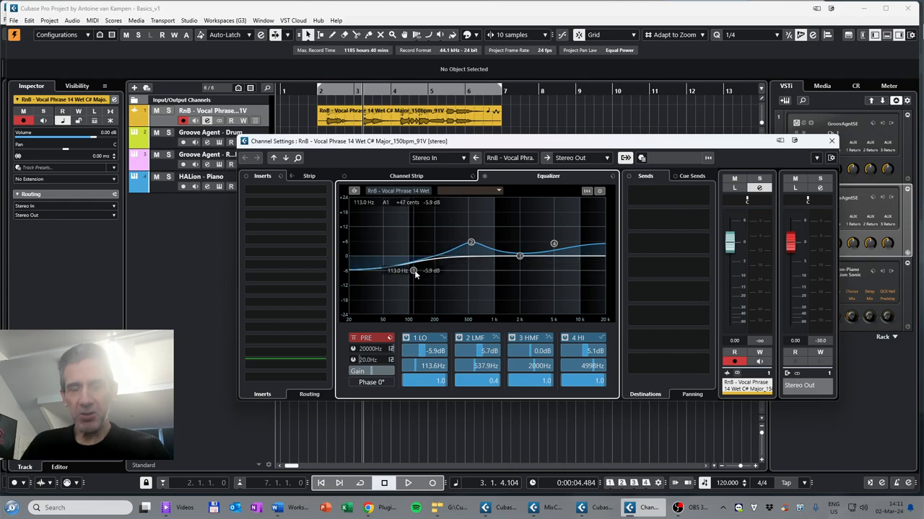
drag(413, 273, 408, 259)
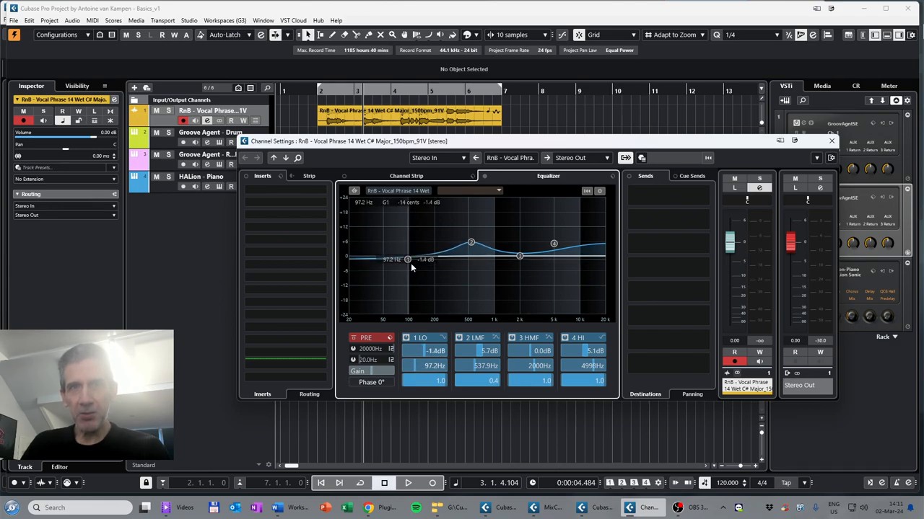
drag(408, 260, 415, 273)
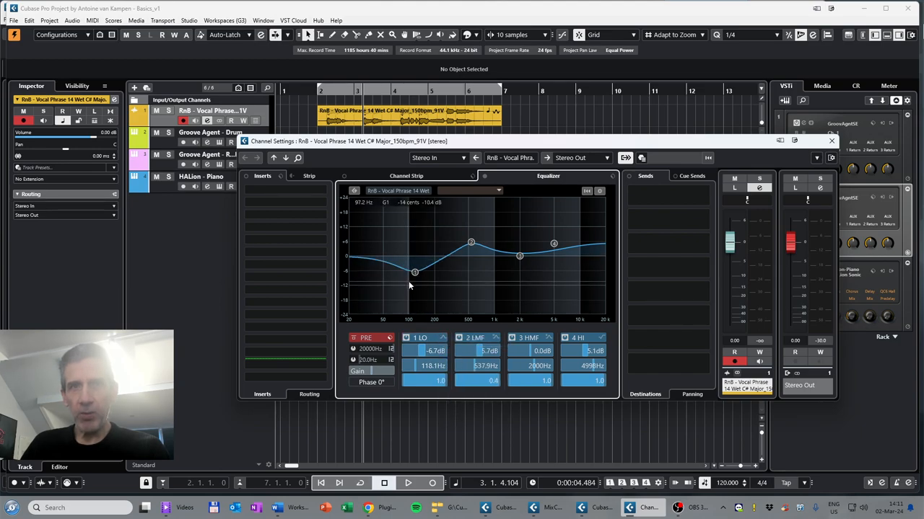
drag(415, 273, 412, 274)
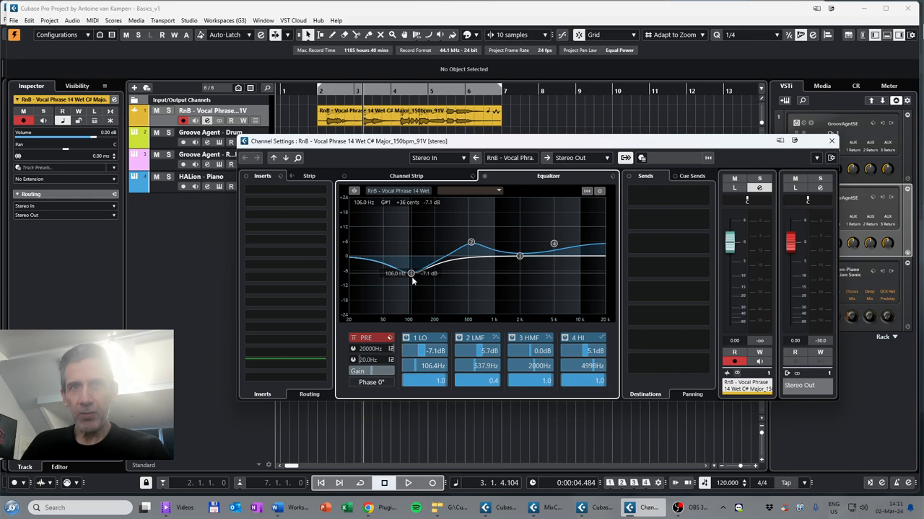
Make band 1 a High Pass filter with its cutoff near 98.5 Hz
click(422, 337)
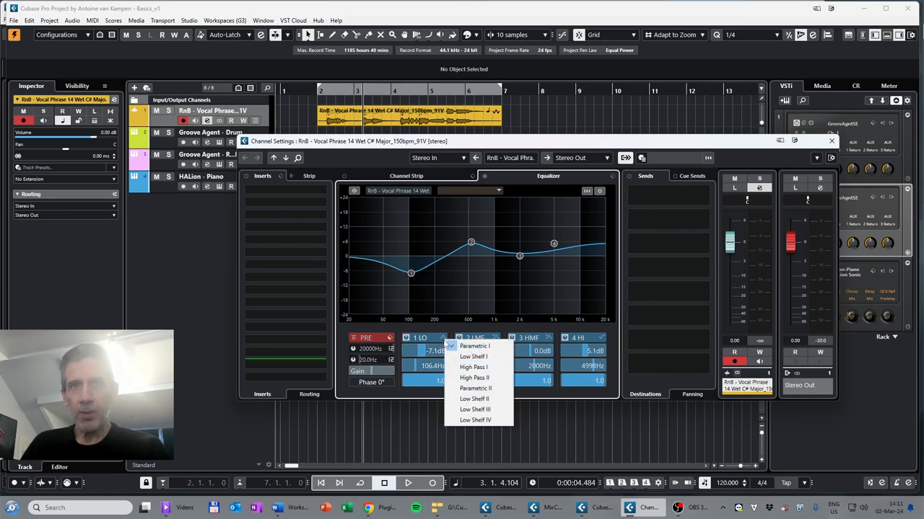
mouse_move(474, 399)
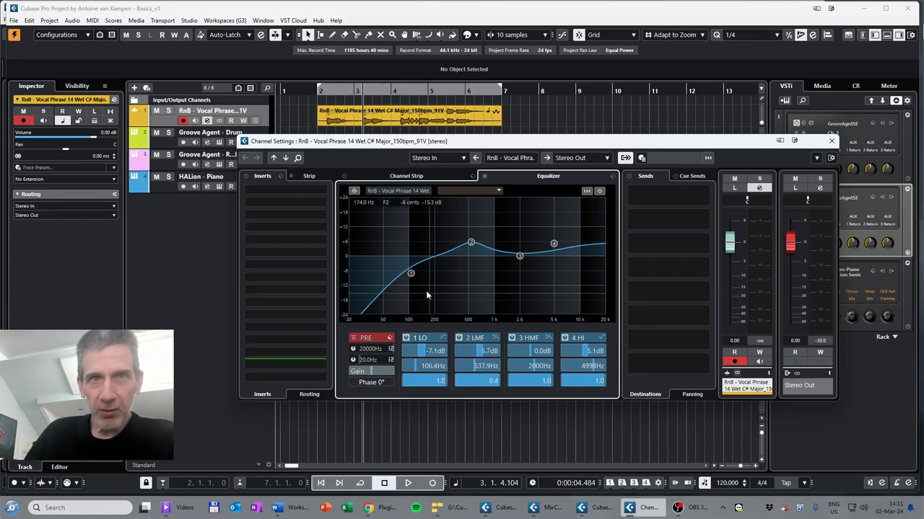
drag(410, 273, 410, 251)
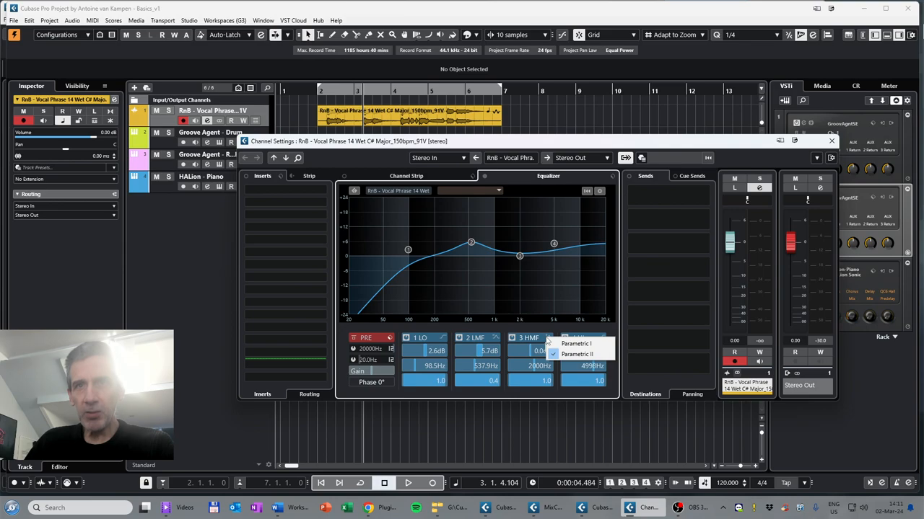
Boost band 3 +3.3 dB at 2125 Hz, band 2 +6.7 dB at 420 Hz, band 4 +6.9 dB
click(575, 353)
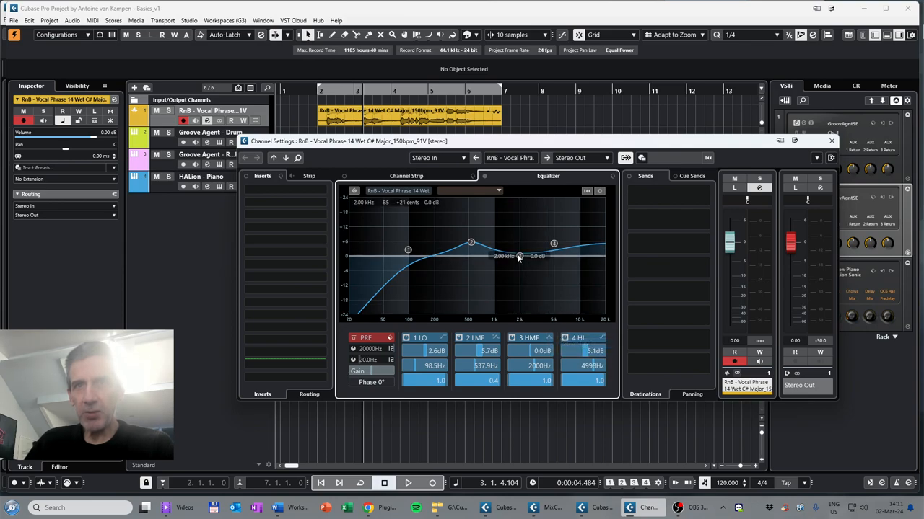
drag(520, 257, 522, 247)
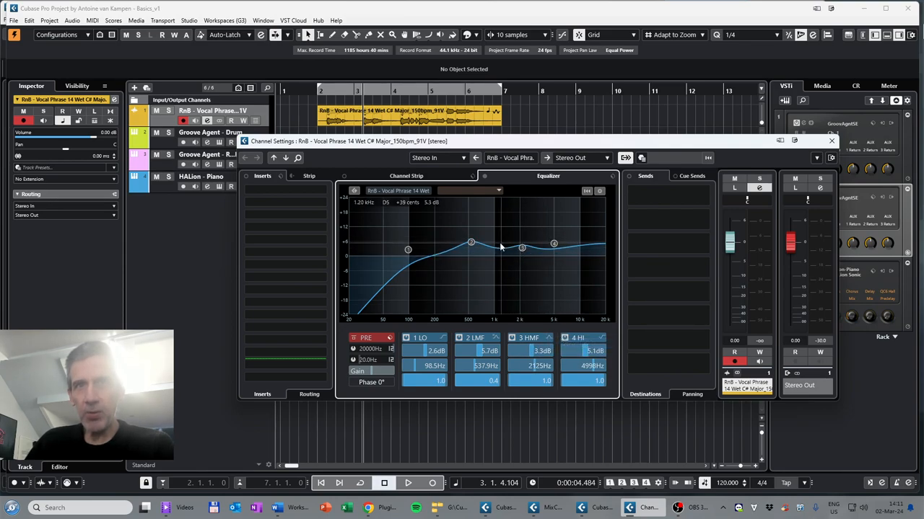
drag(470, 242, 462, 240)
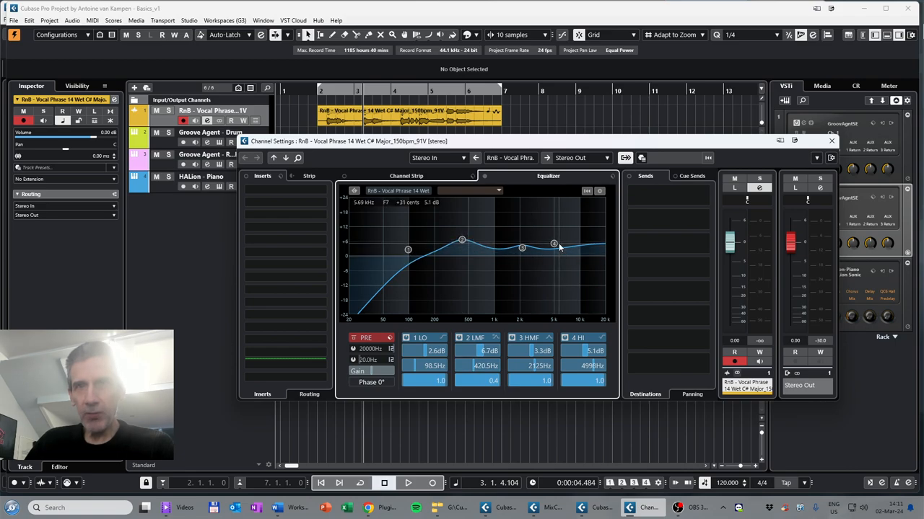
drag(554, 244, 552, 241)
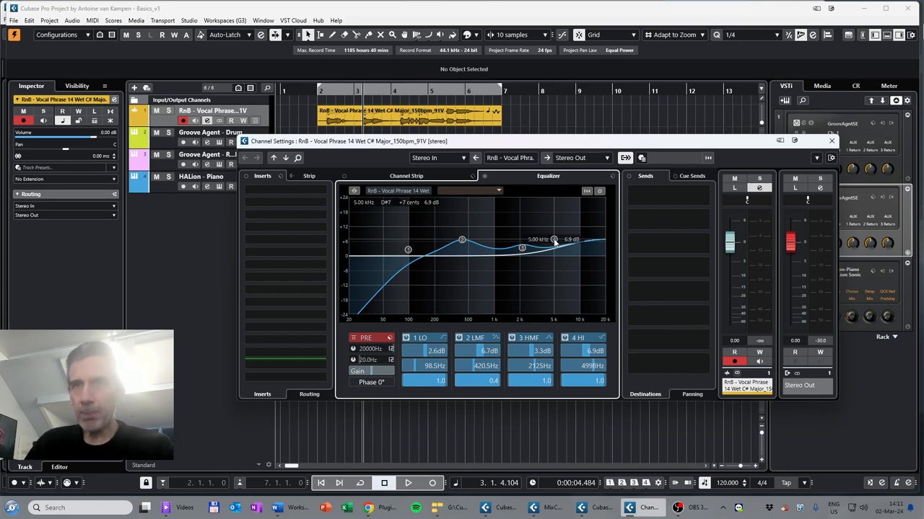
drag(554, 239, 553, 238)
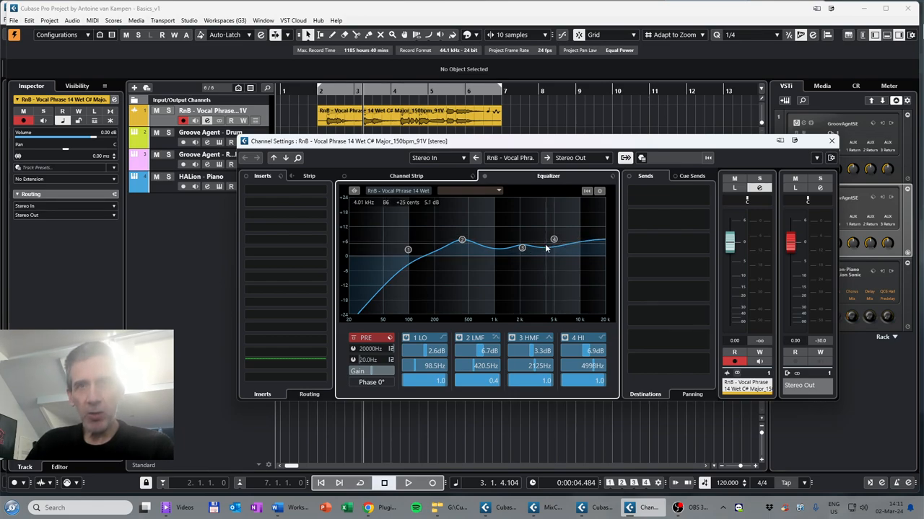